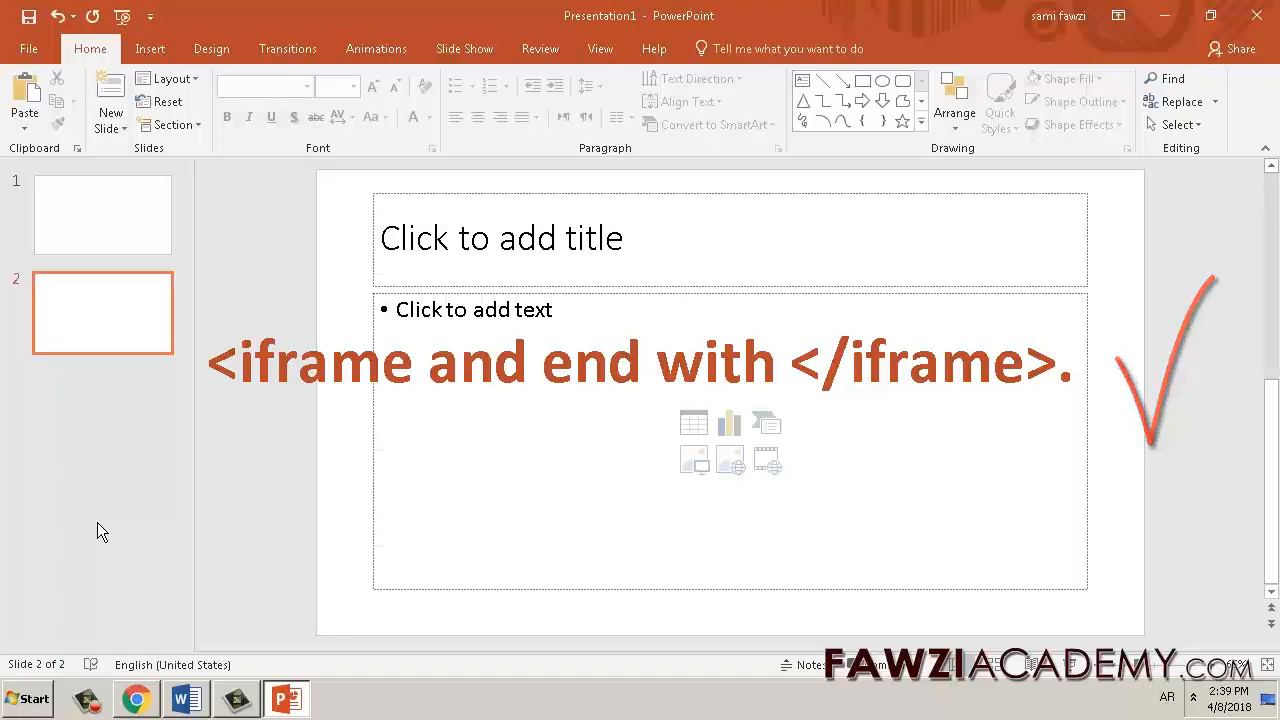
- Bring up the YouTube watch page in Chrome and scroll to the Share button
click(136, 696)
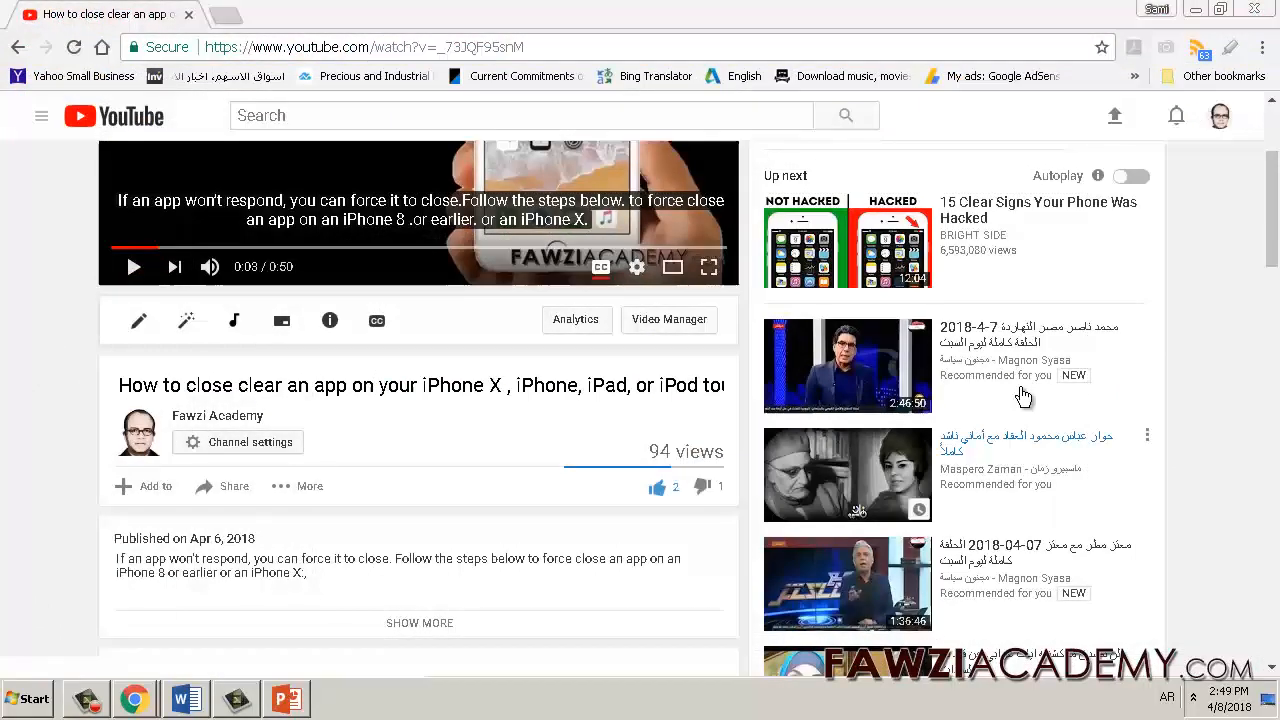
scroll(down, 3)
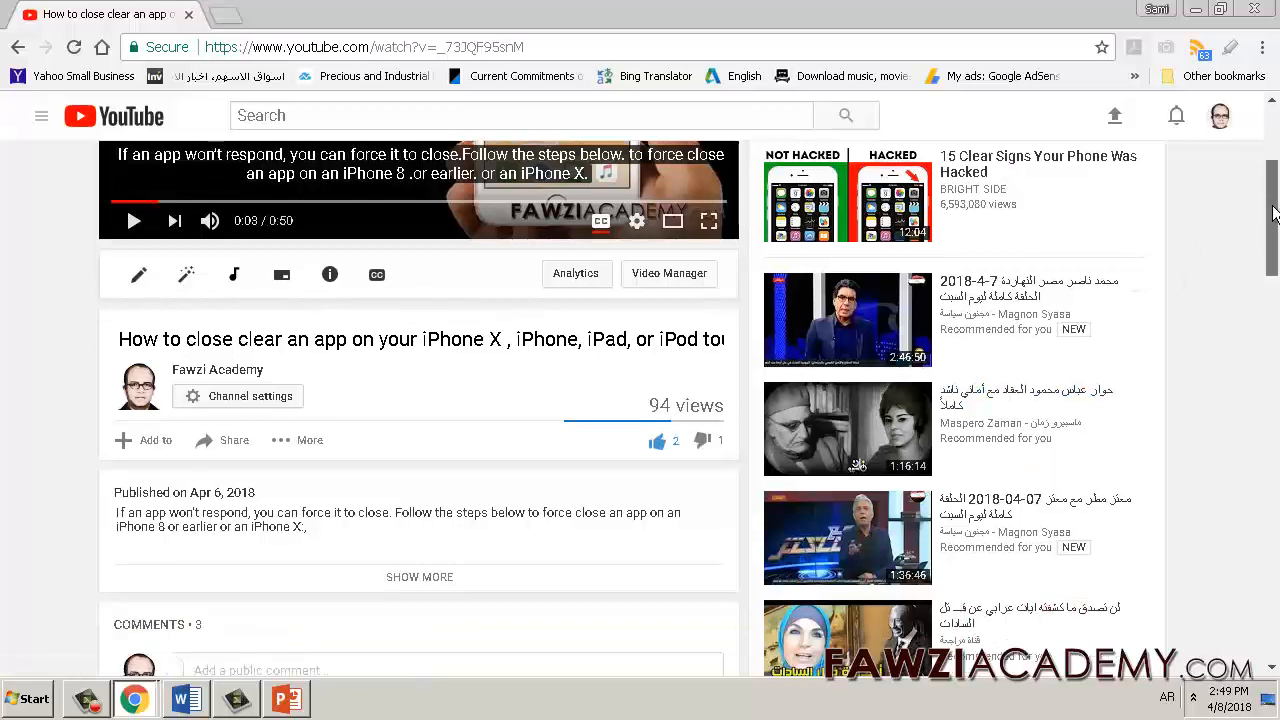
scroll(down, 3)
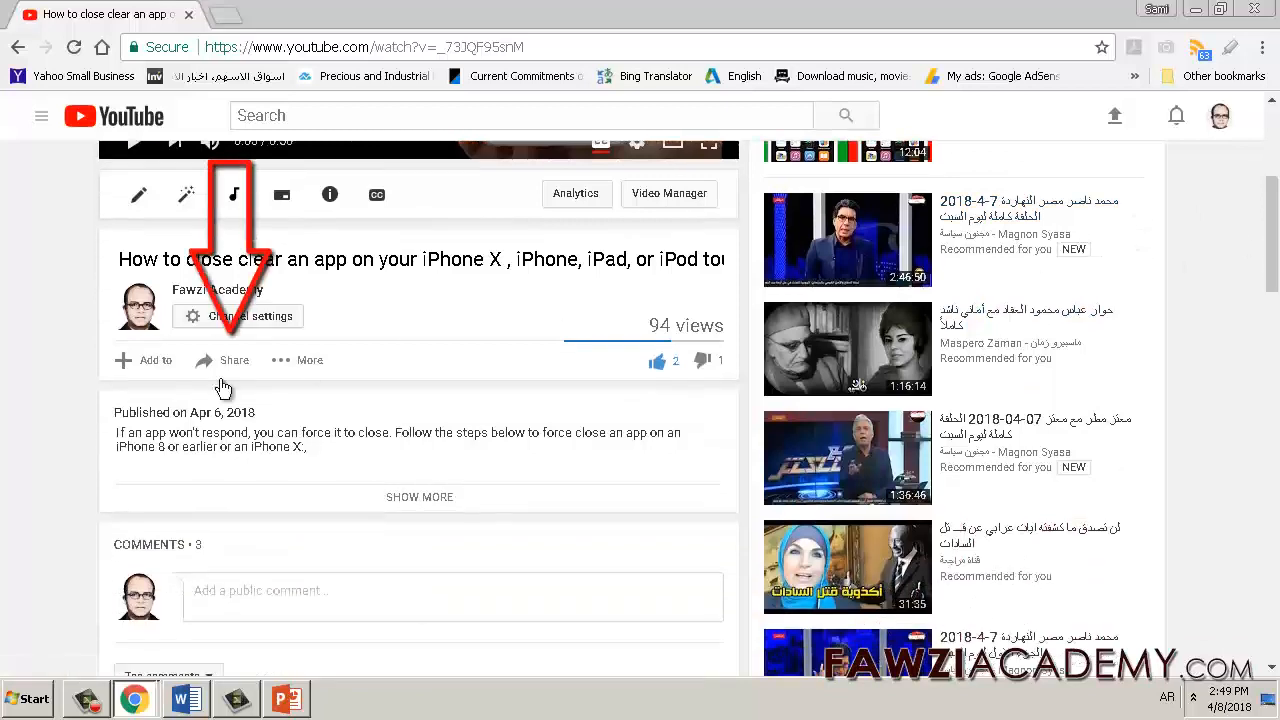
mouse_move(234, 360)
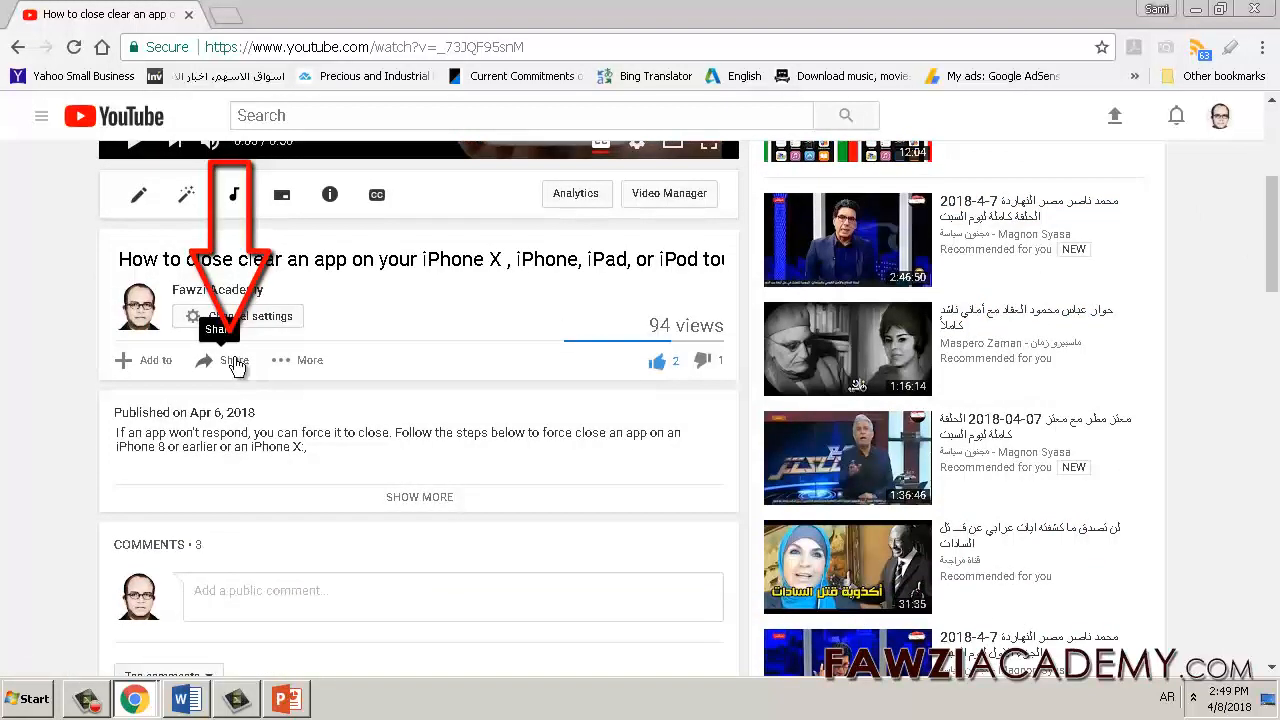
- Copy the video's iframe embed code from the Share > Embed panel
click(234, 360)
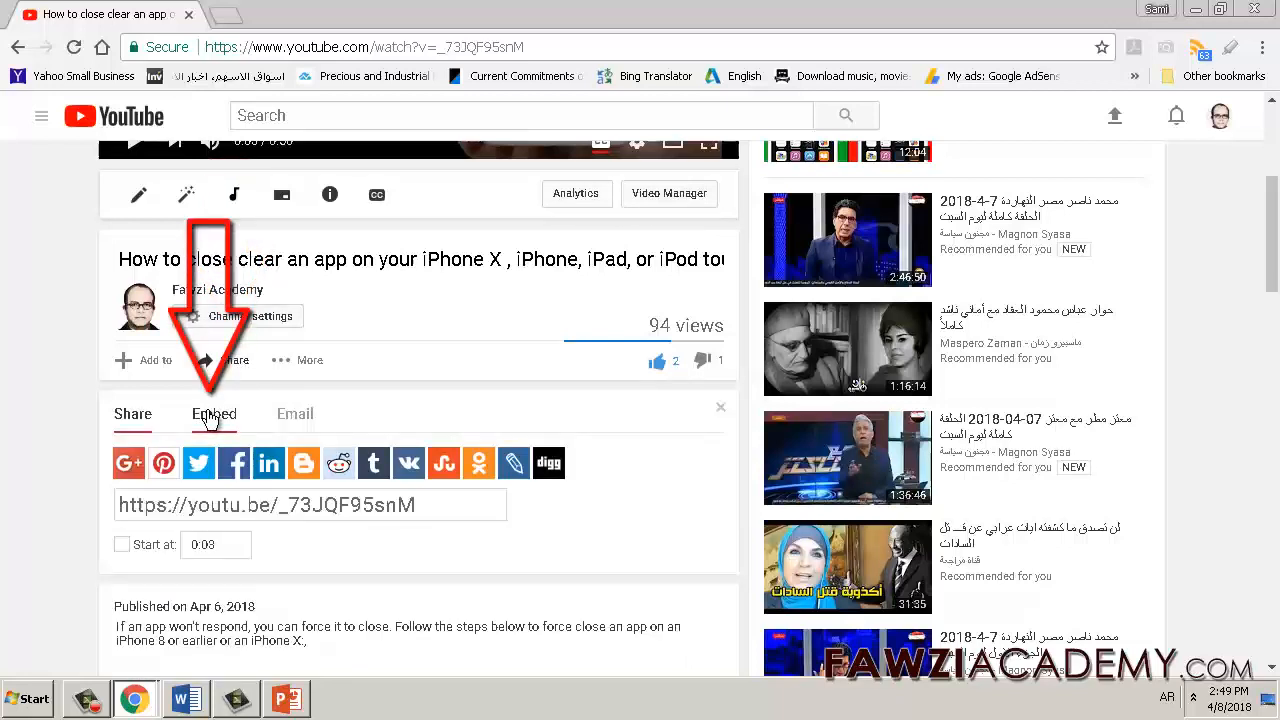
click(214, 412)
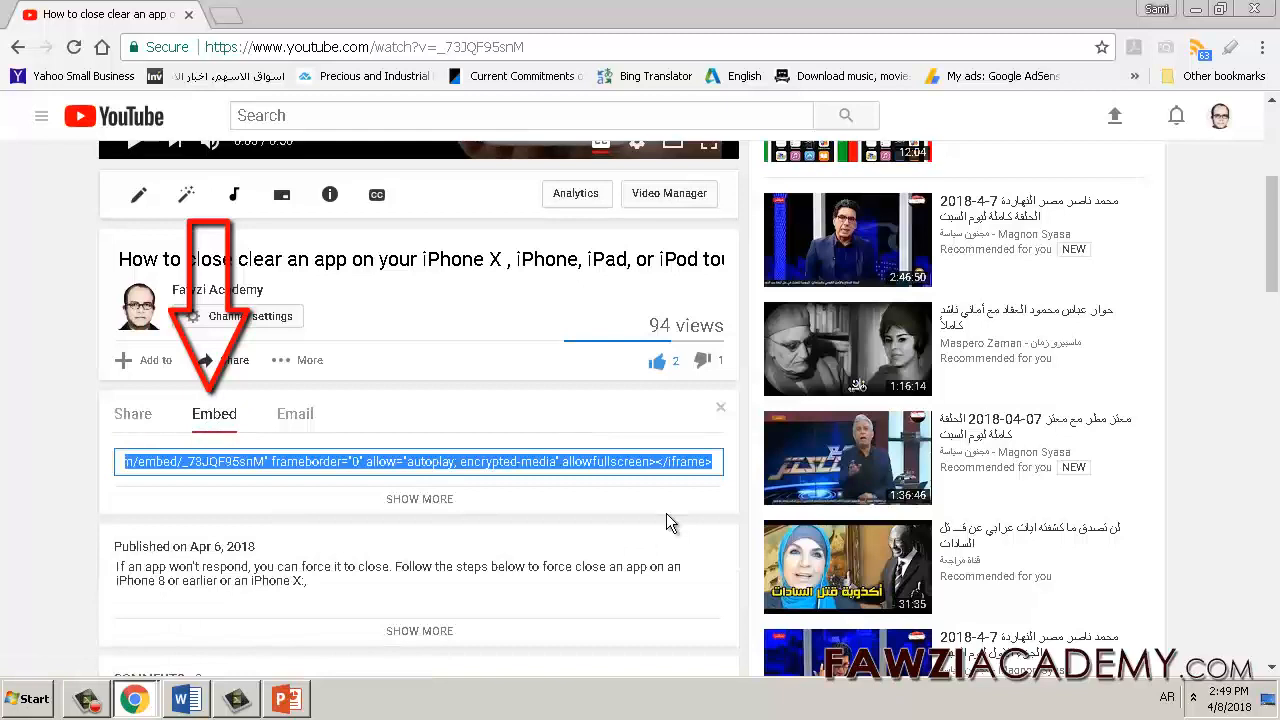
right_click(418, 460)
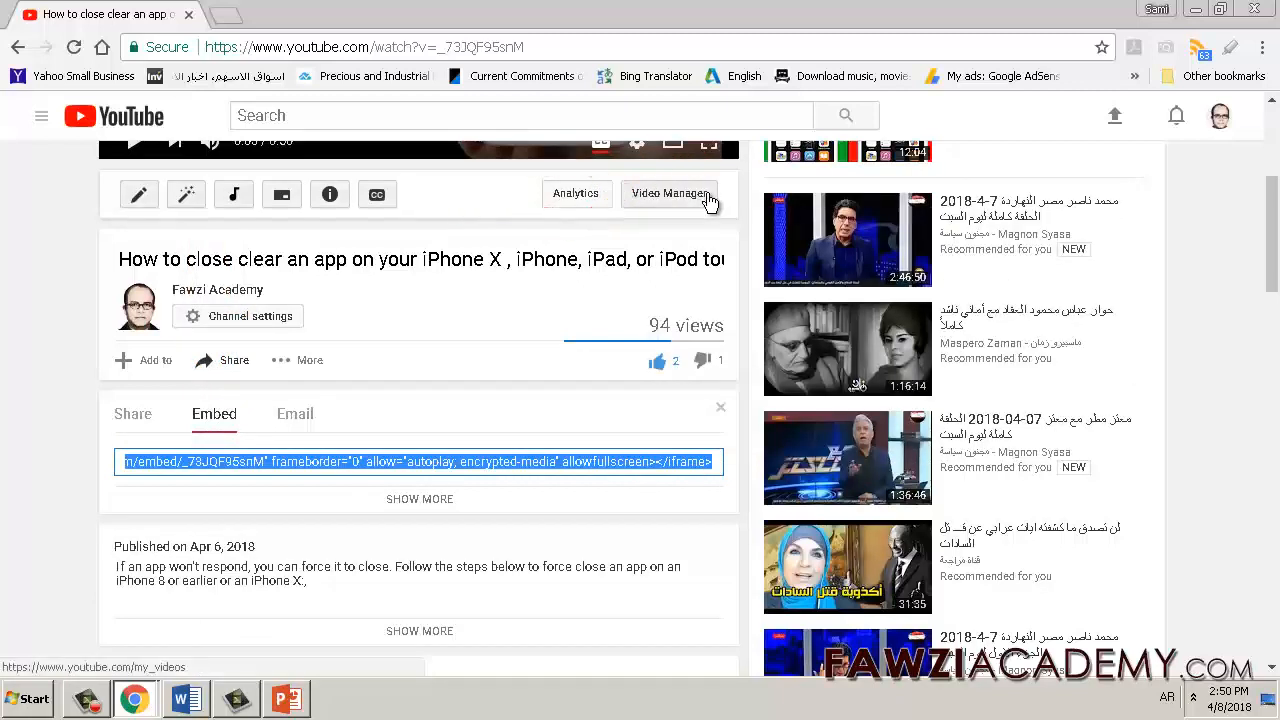
click(184, 698)
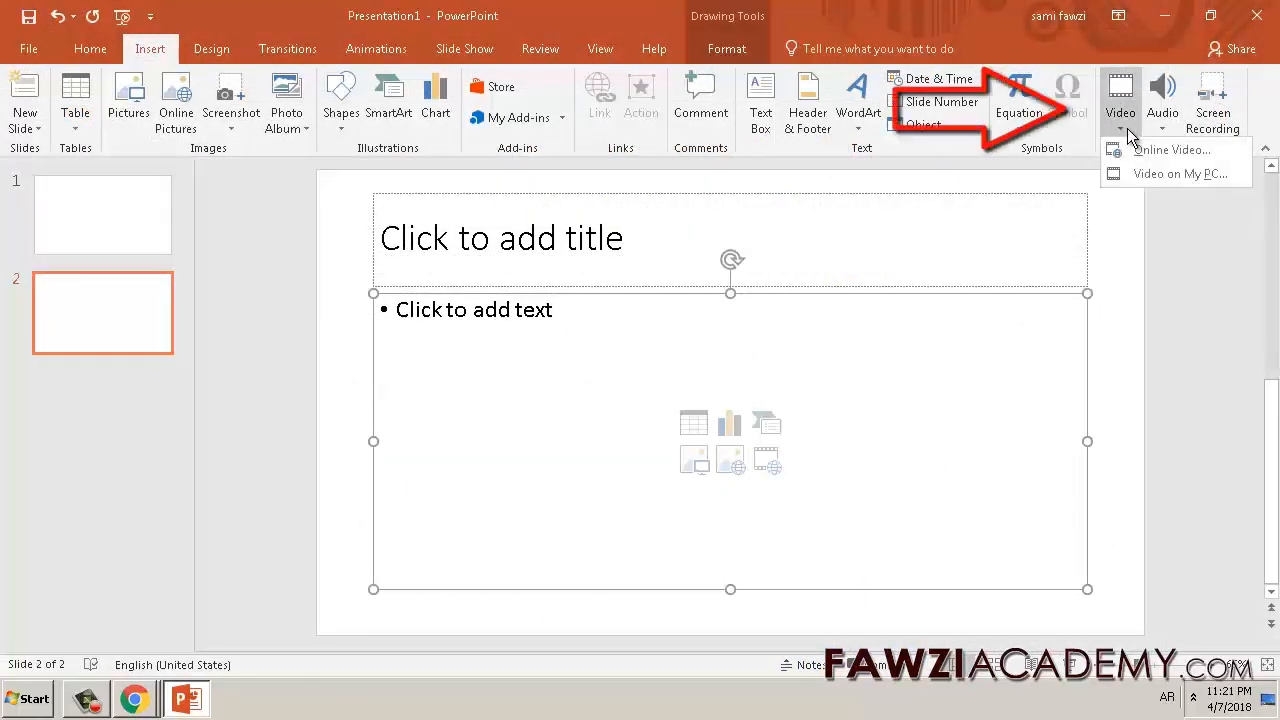
mouse_move(1176, 150)
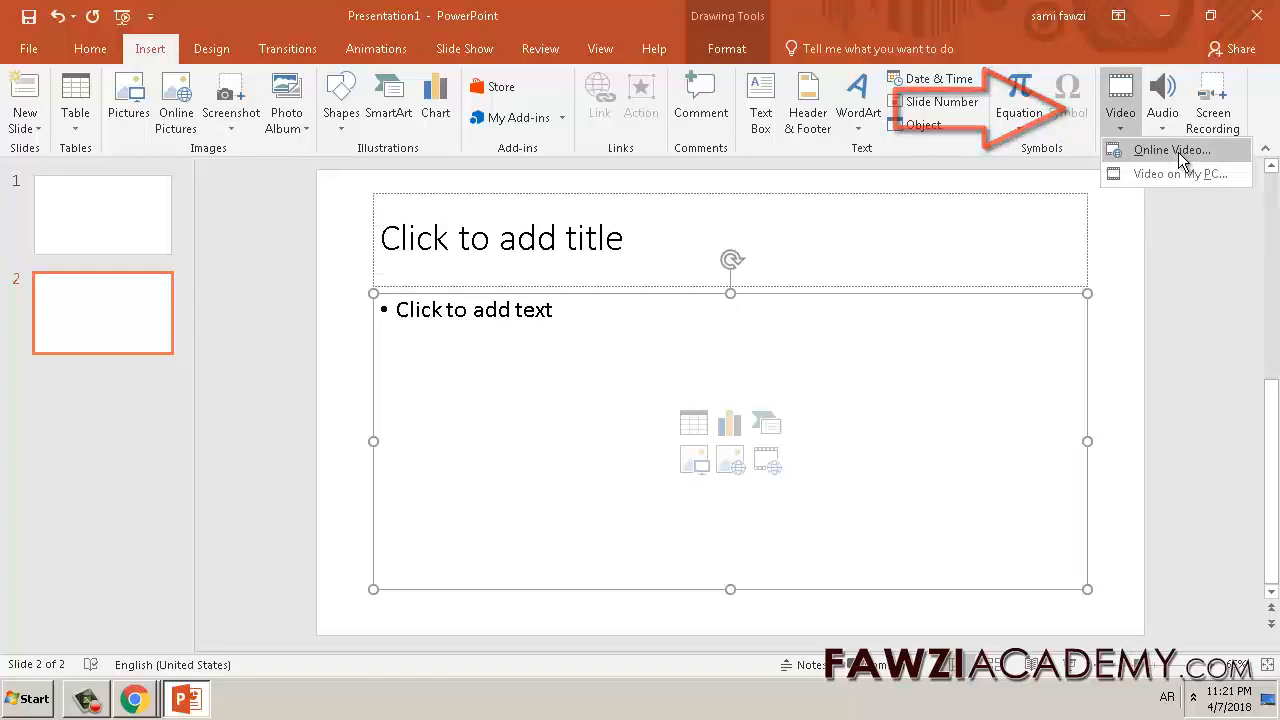
- Embed the YouTube video on slide 2 via Insert > Online Video using the pasted code
click(1172, 150)
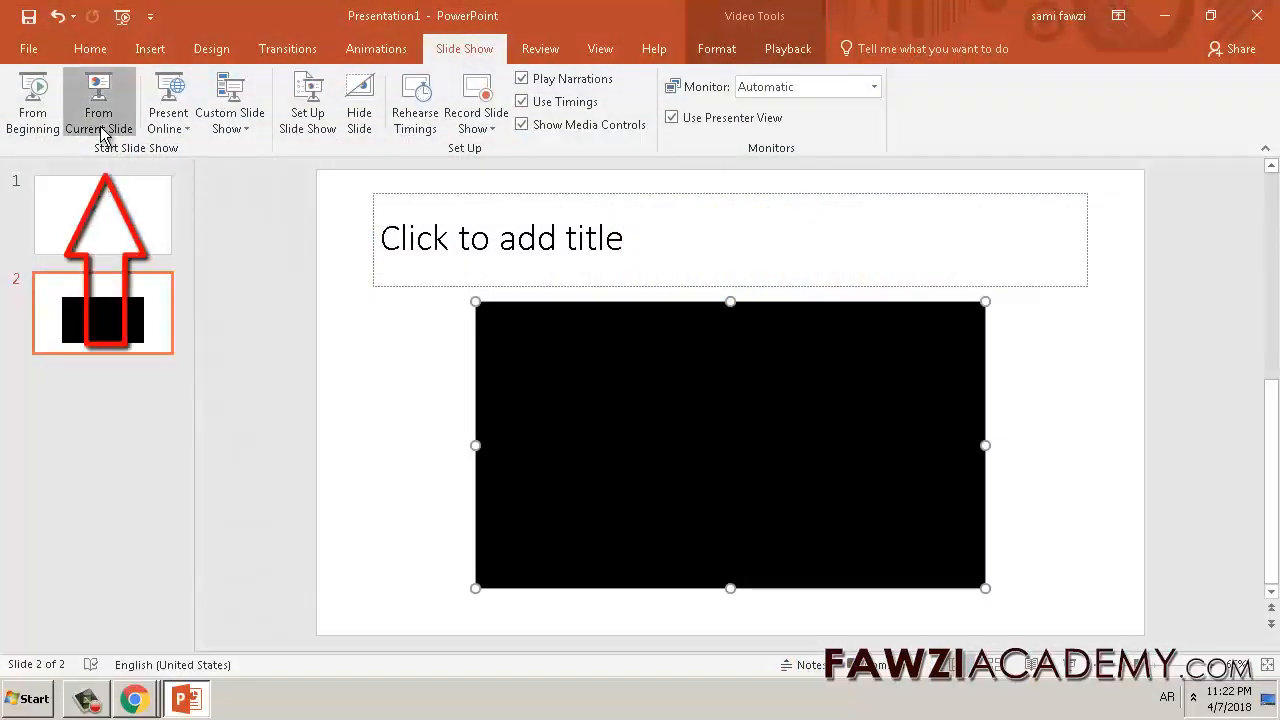
click(98, 100)
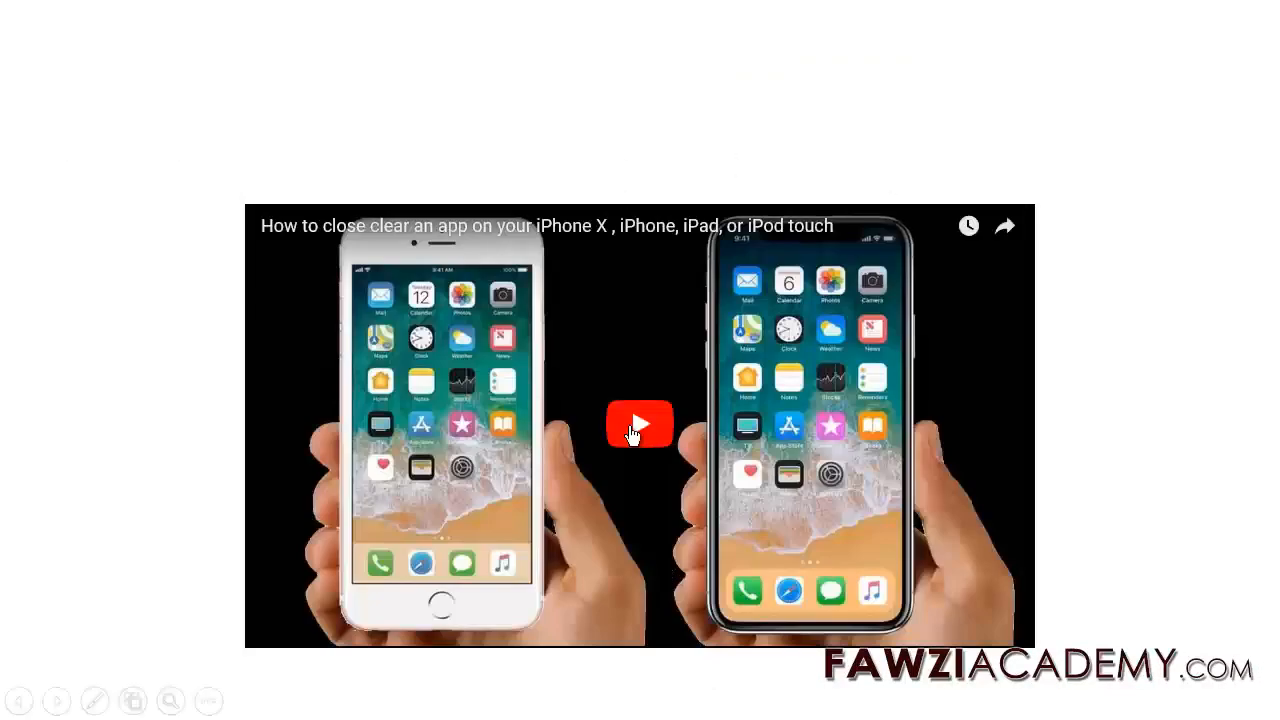
- Start the embedded YouTube video playing in the running slide show
click(640, 424)
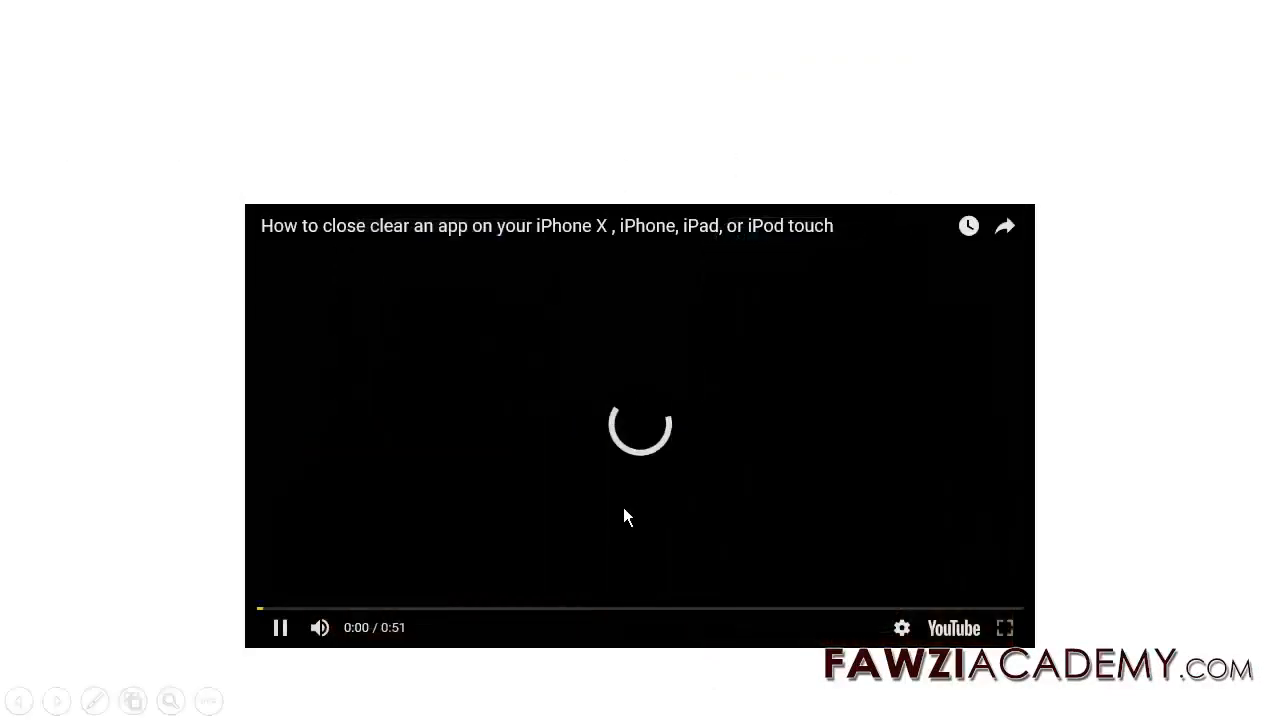